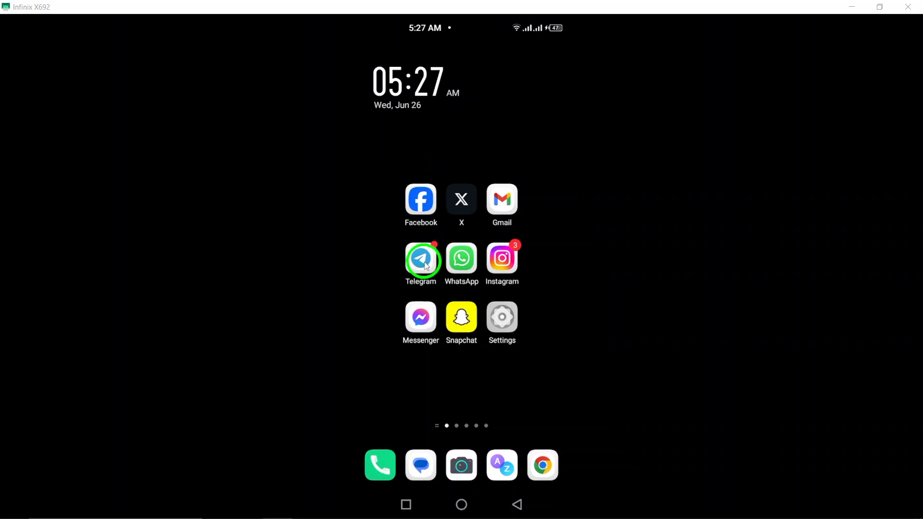
Launch Telegram and open the contact's profile from the chat header.
left_click(420, 258)
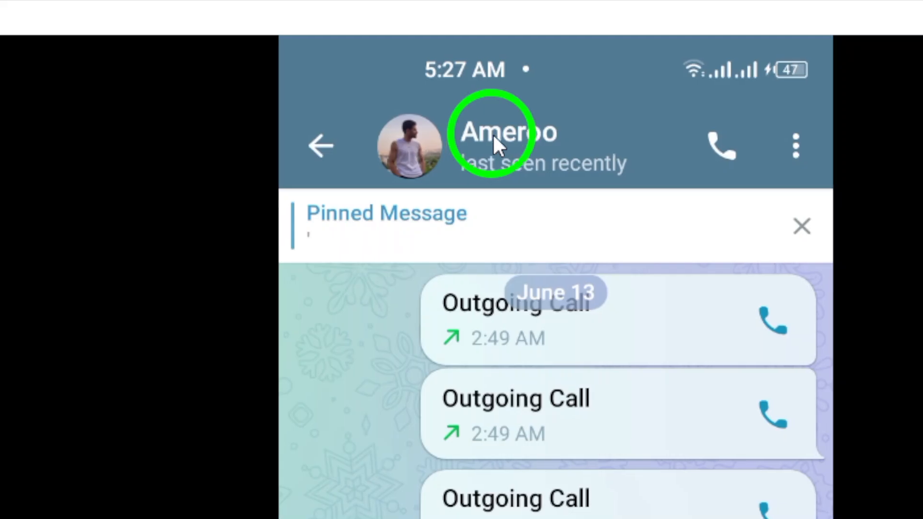
left_click(507, 132)
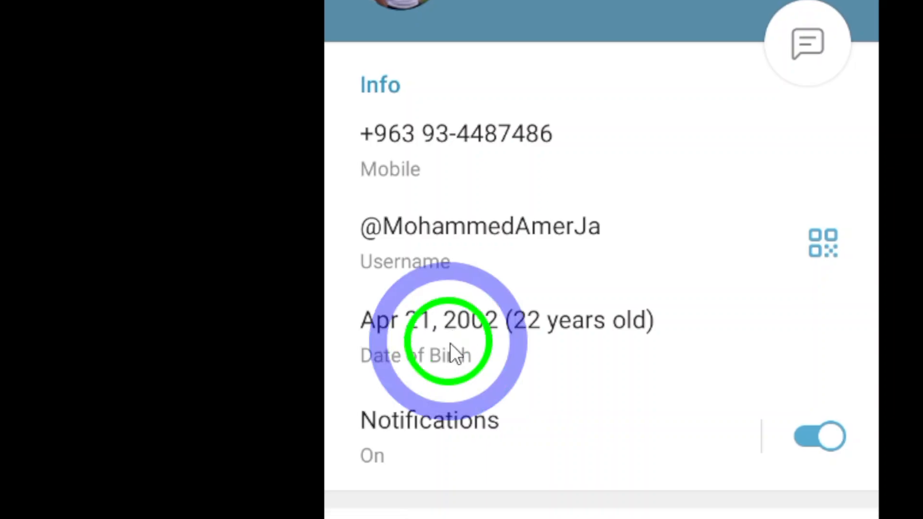
Show the Links section of the profile, listing the shared Instagram link.
scroll("down", 3)
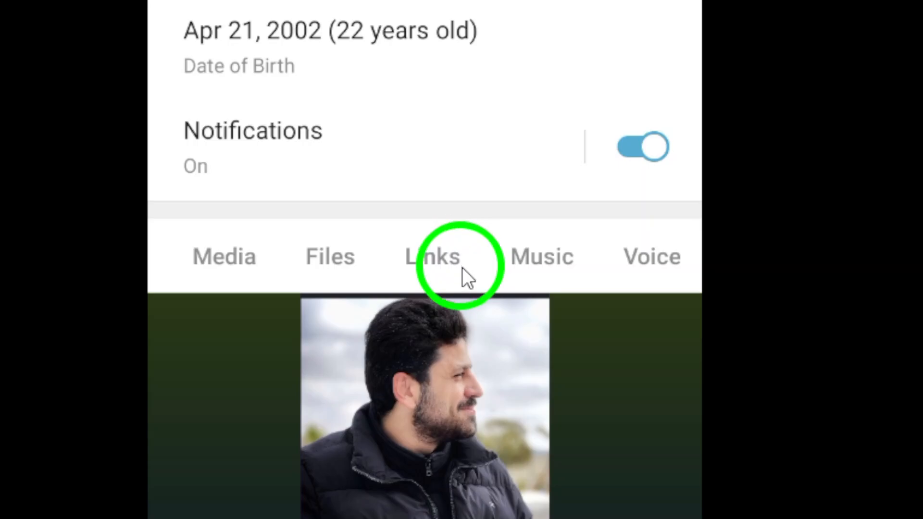
mouse_move(415, 280)
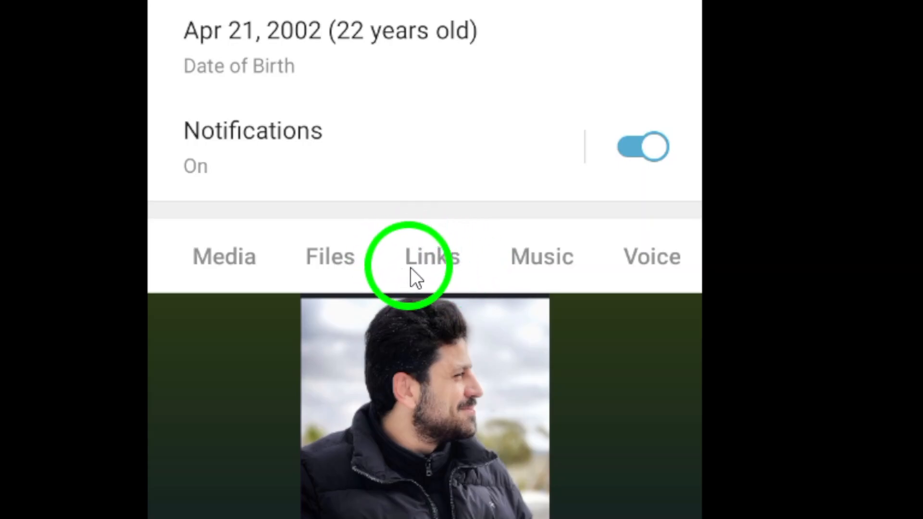
left_click(430, 255)
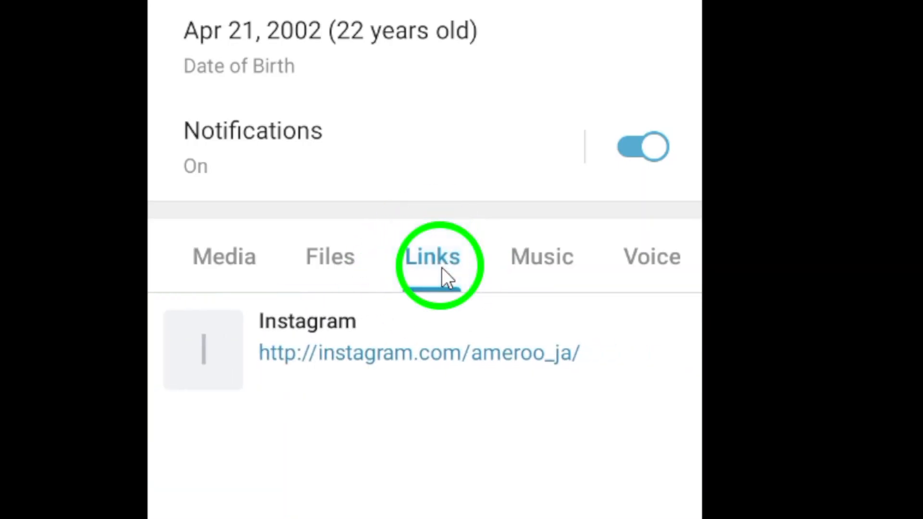